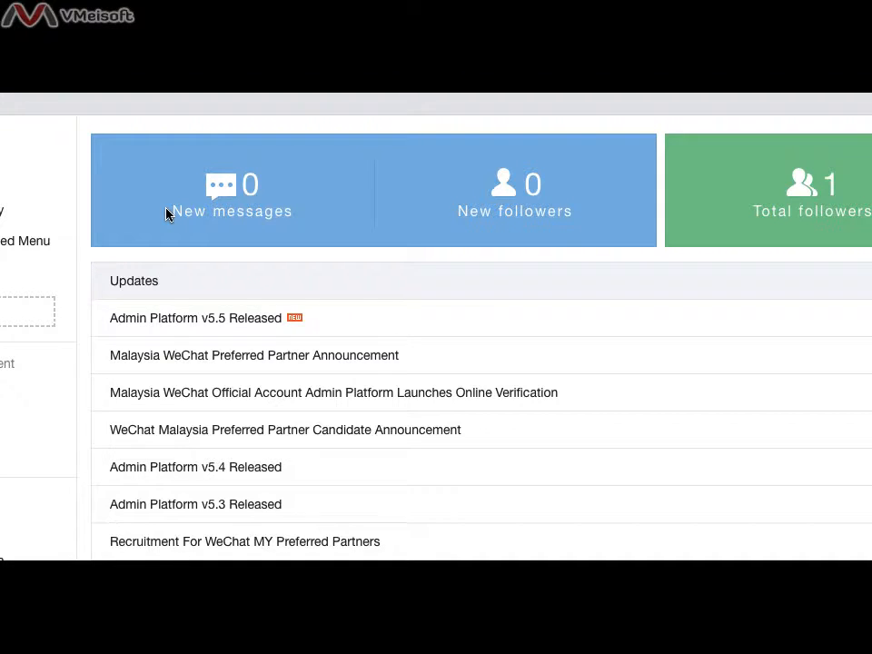
{"action": "mouse_move", "coordinate": [800, 233]}
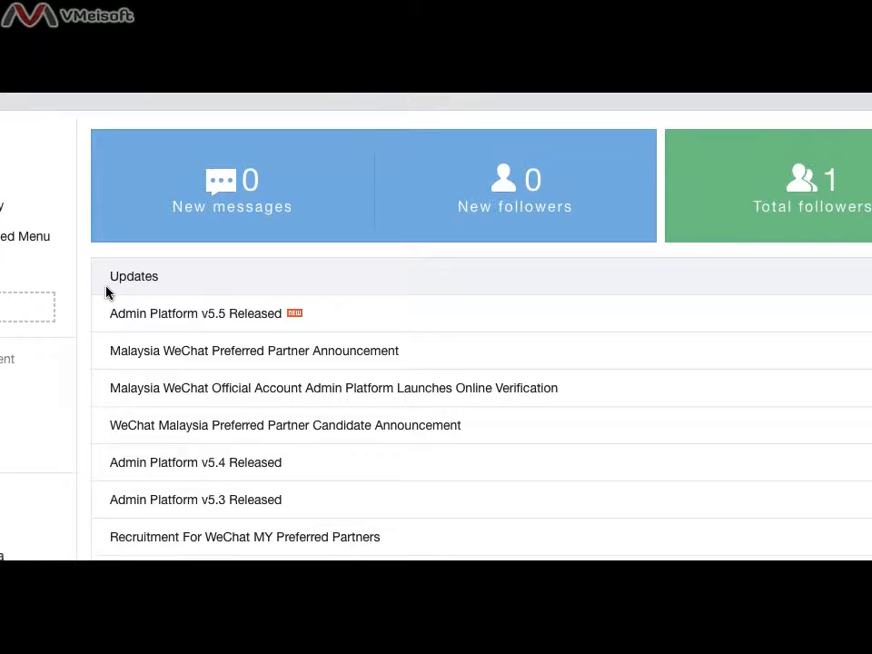
Scroll through the new broadcast form to attach the Rabbit rich-media article for all users.
{"action": "scroll", "scroll_direction": "down", "scroll_amount": 3}
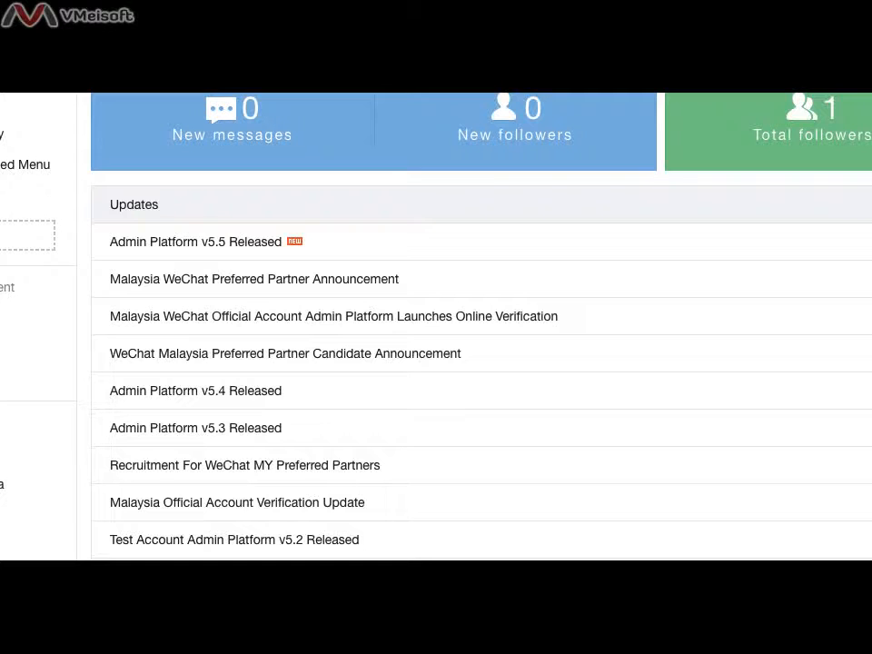
{"action": "mouse_move", "coordinate": [10, 113]}
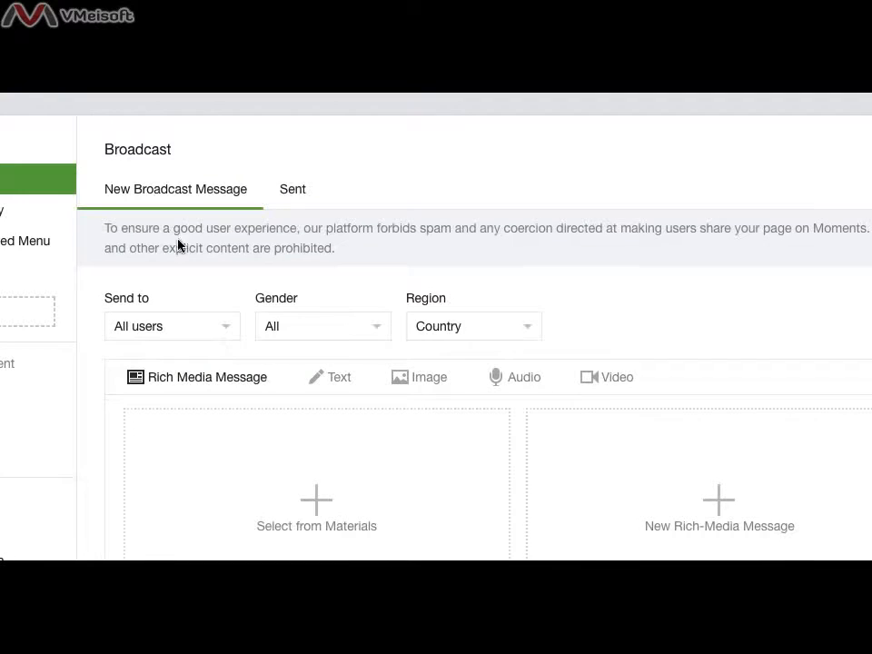
{"action": "scroll", "scroll_direction": "down", "scroll_amount": 3}
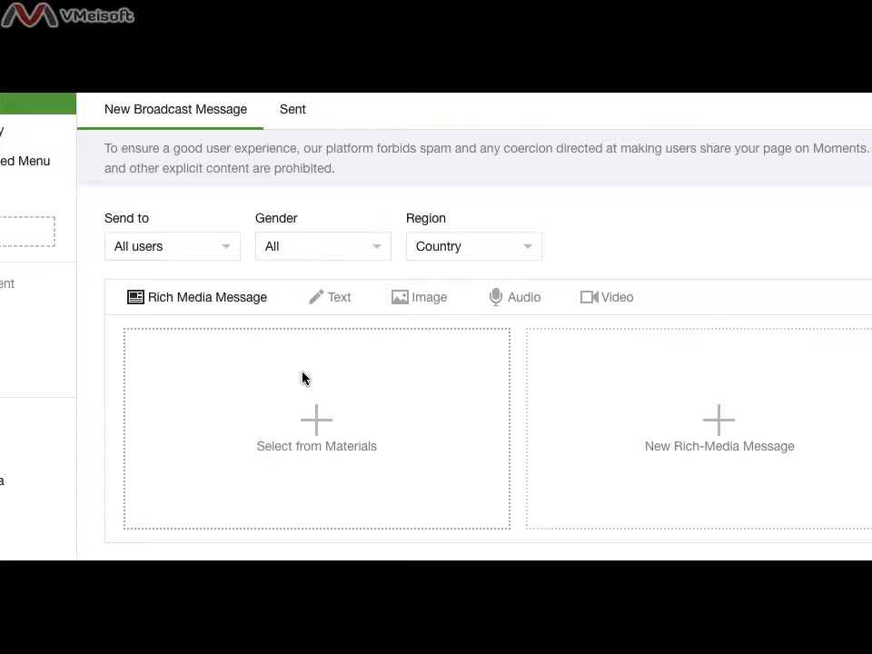
{"action": "scroll", "scroll_direction": "down", "scroll_amount": 3}
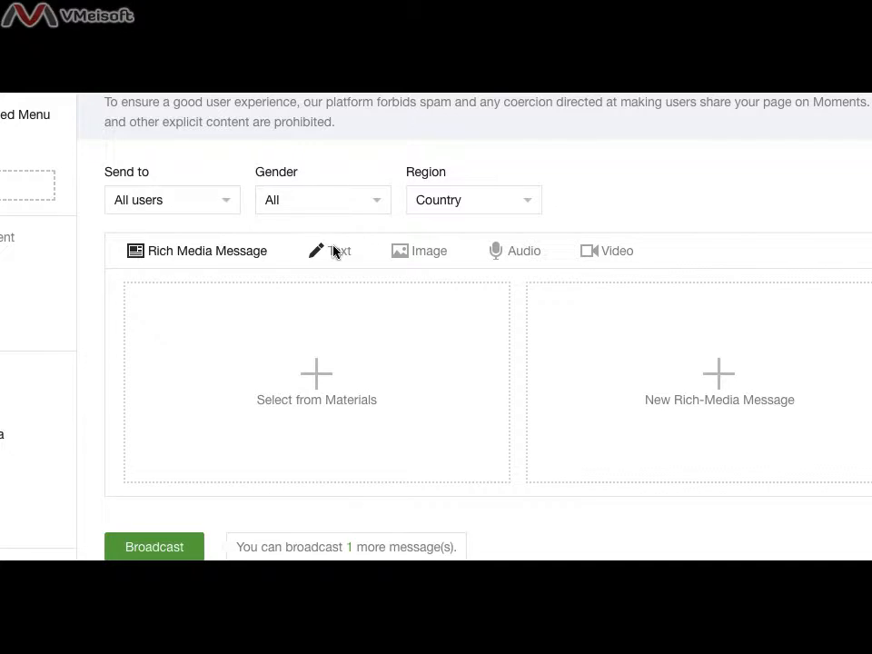
{"action": "mouse_move", "coordinate": [507, 254]}
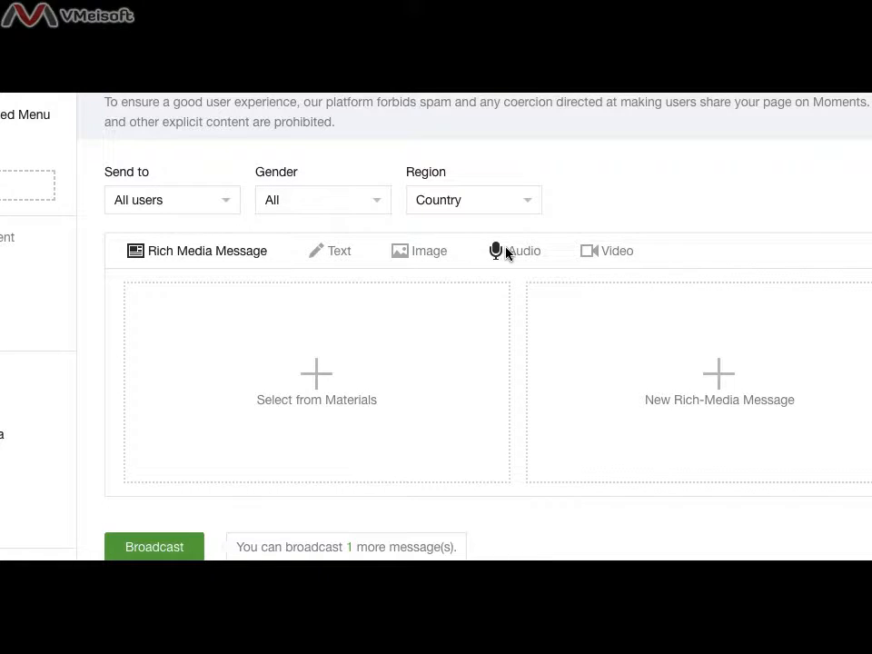
{"action": "mouse_move", "coordinate": [332, 326]}
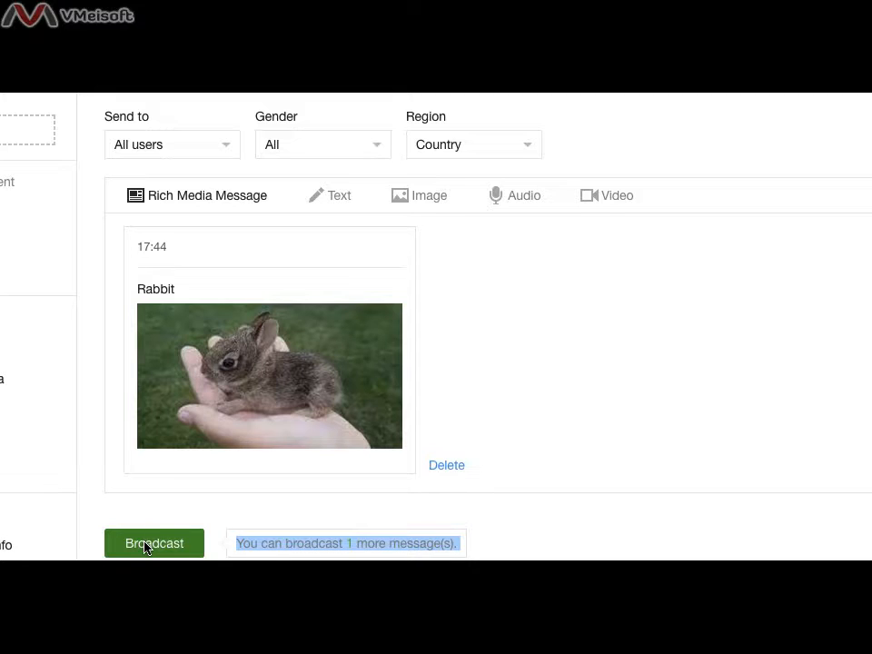
Send the Rabbit broadcast, confirm the reminder, and check it among sent messages.
{"action": "left_click", "coordinate": [154, 543]}
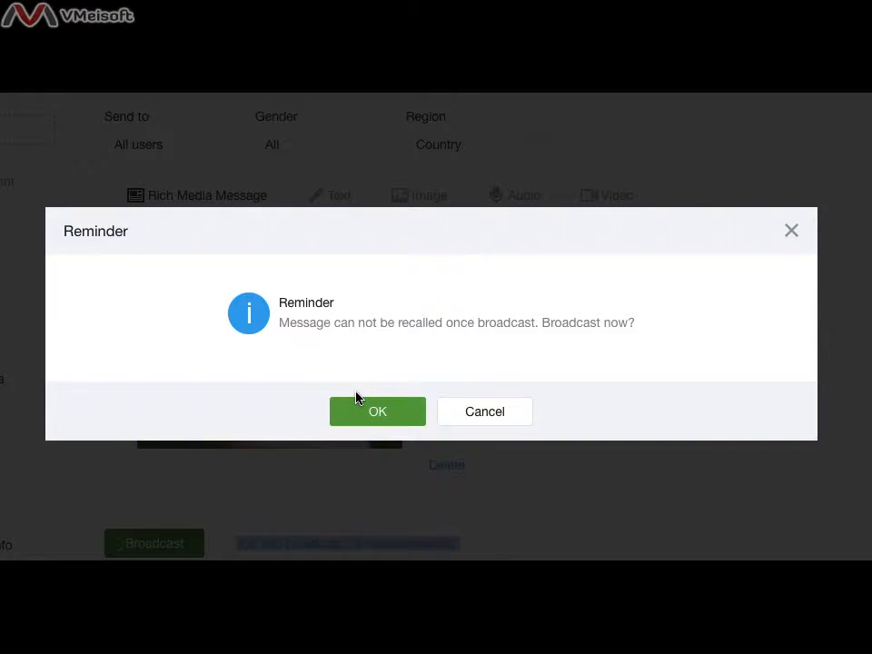
{"action": "left_click", "coordinate": [377, 412]}
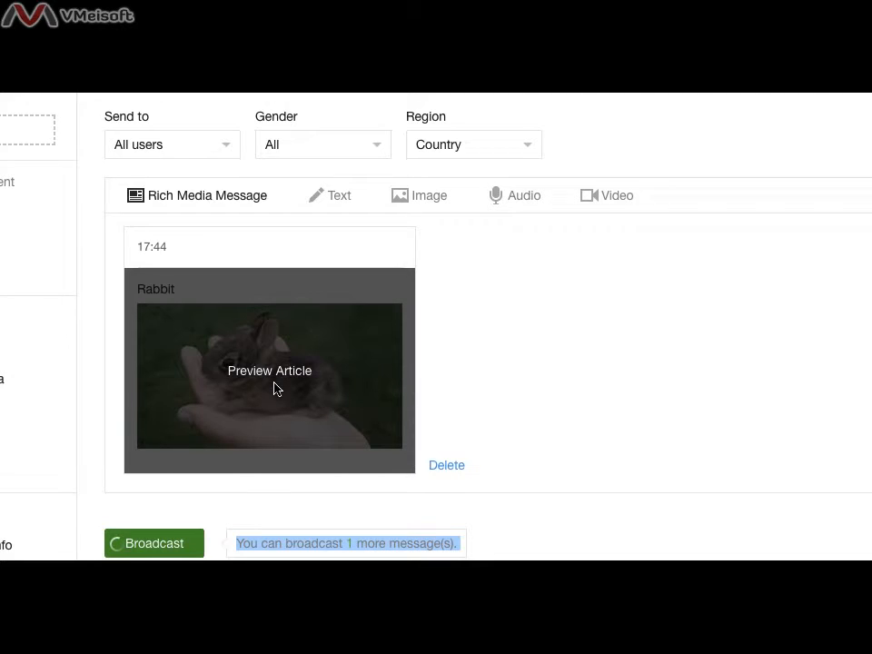
{"action": "left_click", "coordinate": [154, 543]}
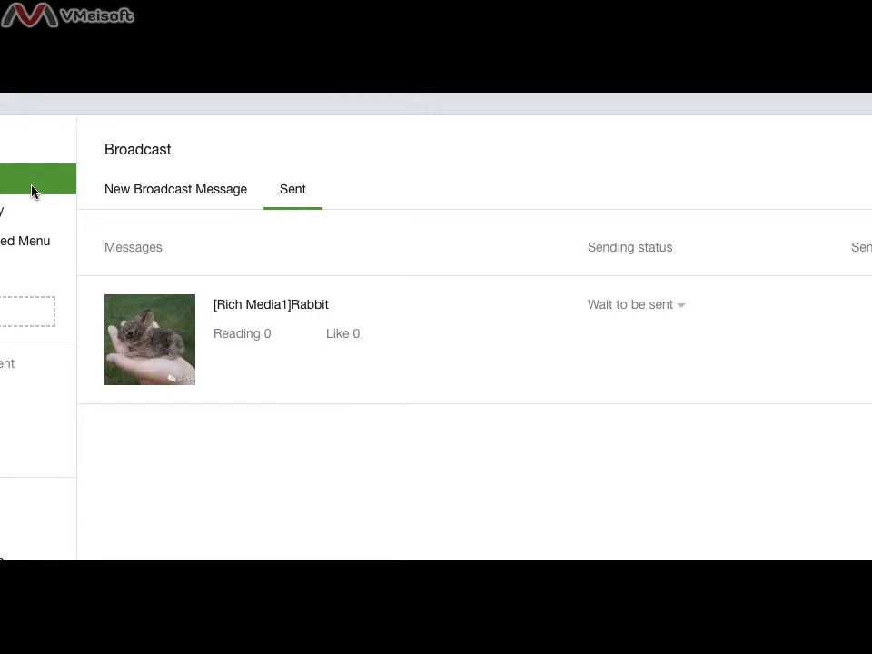
Start a new broadcast as a text message reading 'This is an announcement..'.
{"action": "left_click", "coordinate": [175, 189]}
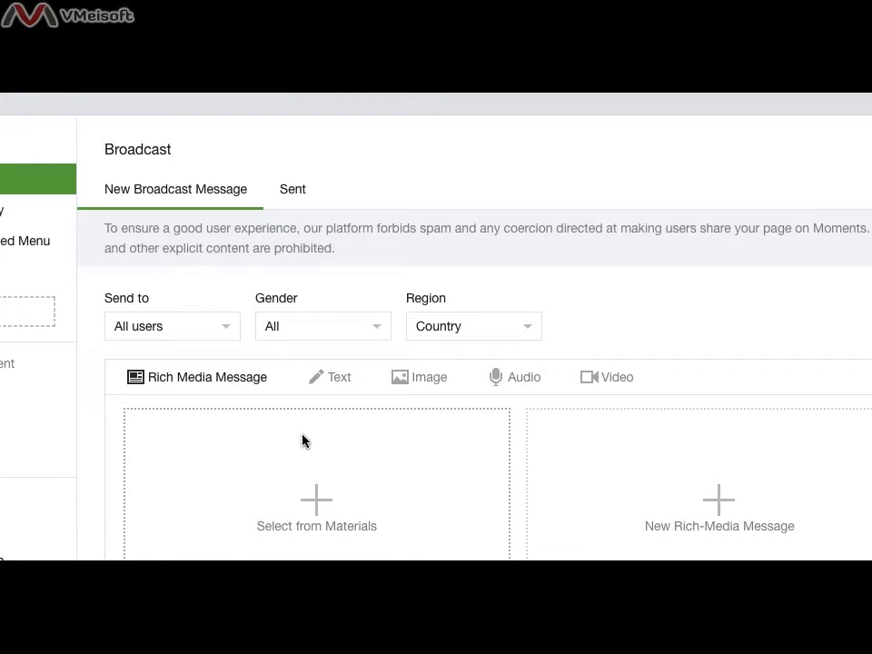
{"action": "scroll", "scroll_direction": "down", "scroll_amount": 3}
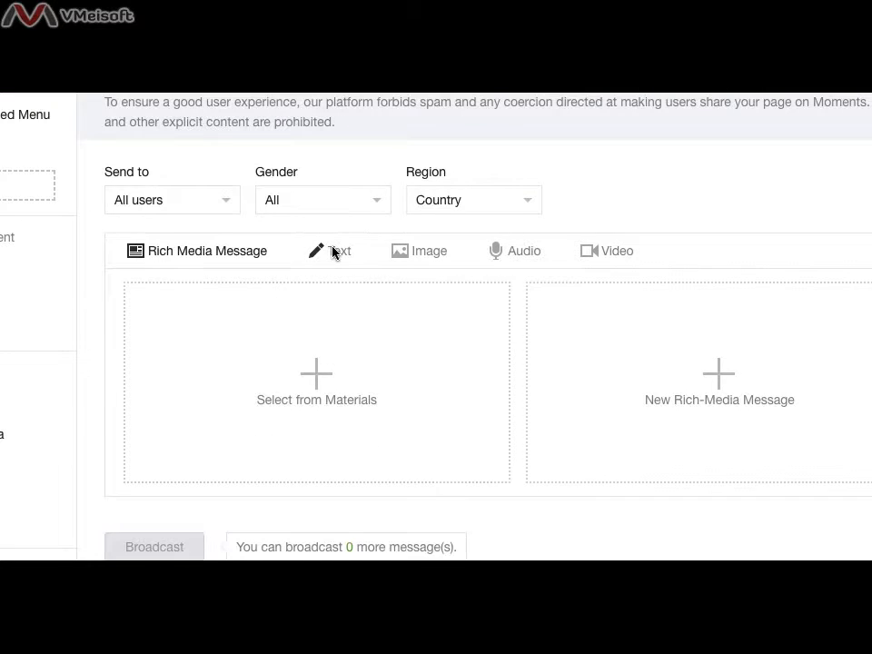
{"action": "left_click", "coordinate": [338, 251]}
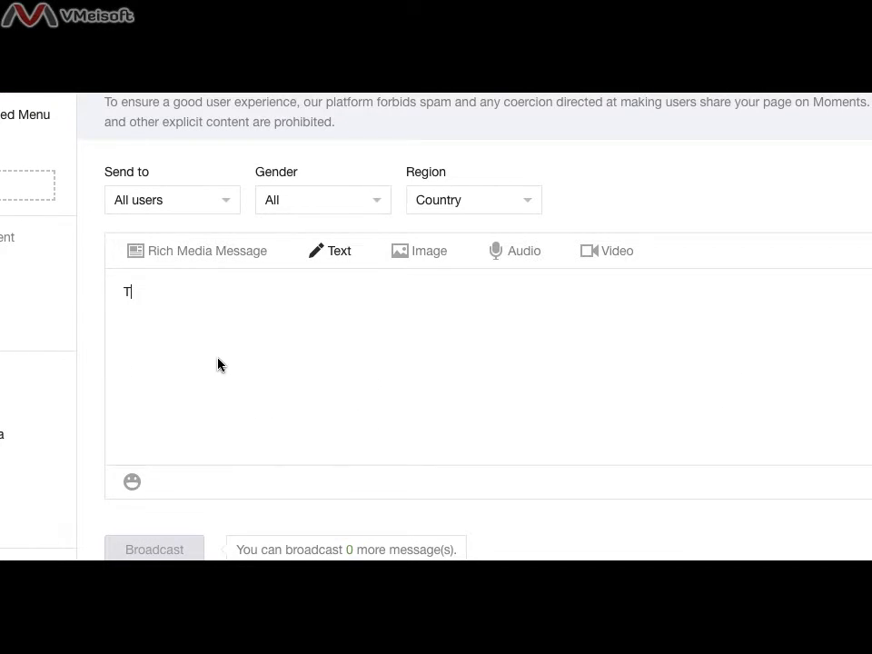
{"action": "type", "text": "his is an a"}
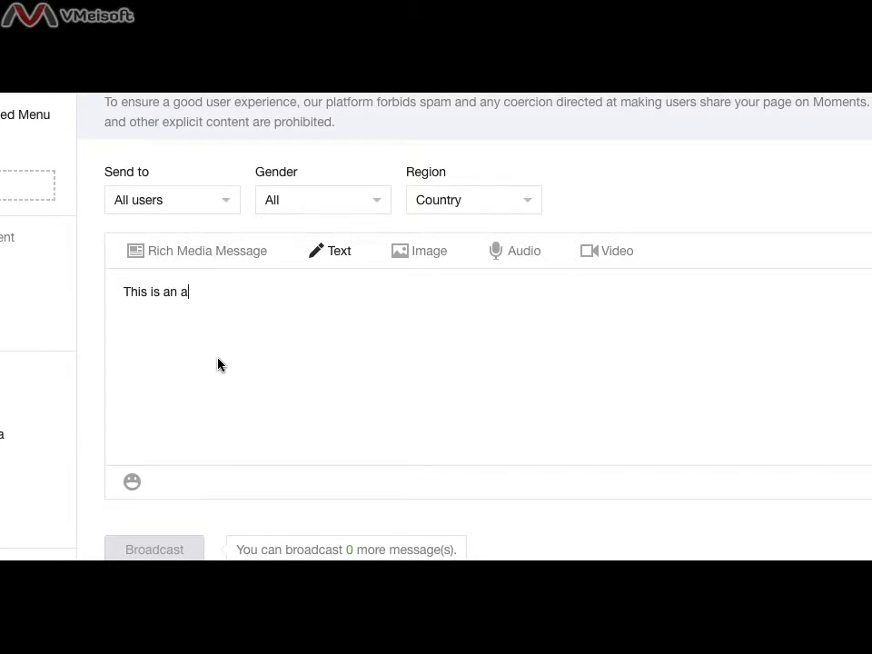
{"action": "type", "text": "nnouncment.."}
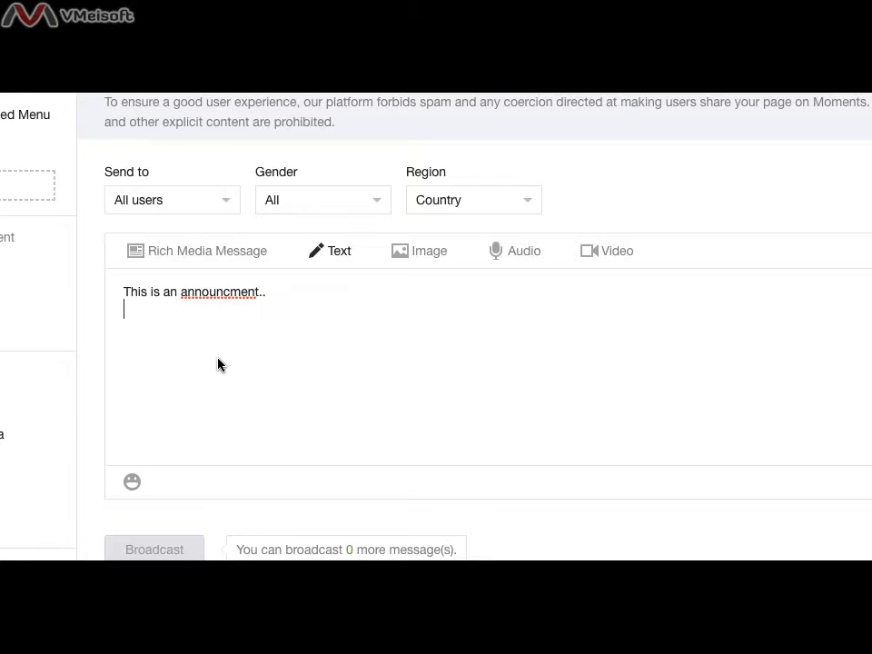
Switch the broadcast type to image, then to audio to view its options.
{"action": "left_click", "coordinate": [419, 250]}
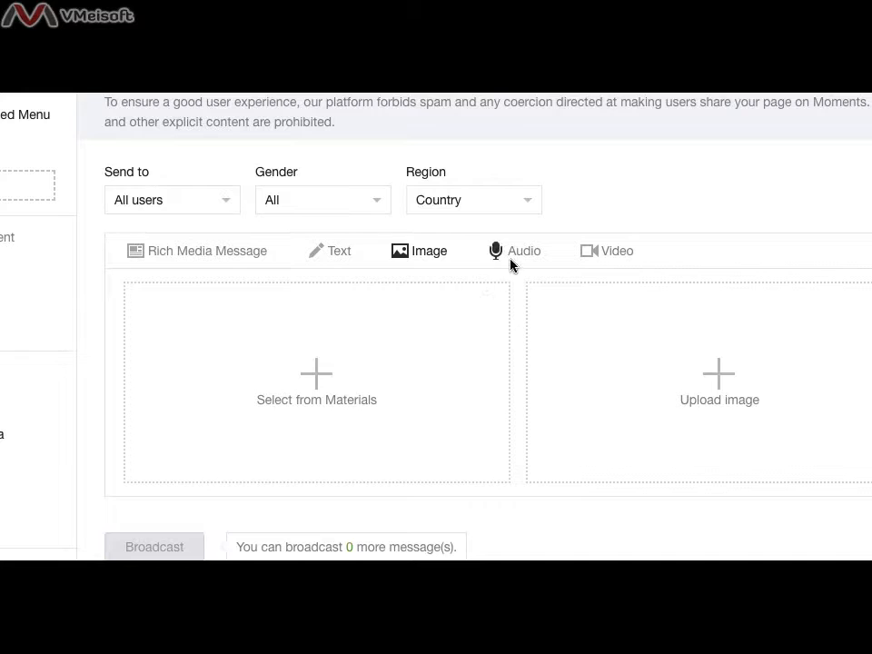
{"action": "left_click", "coordinate": [514, 251]}
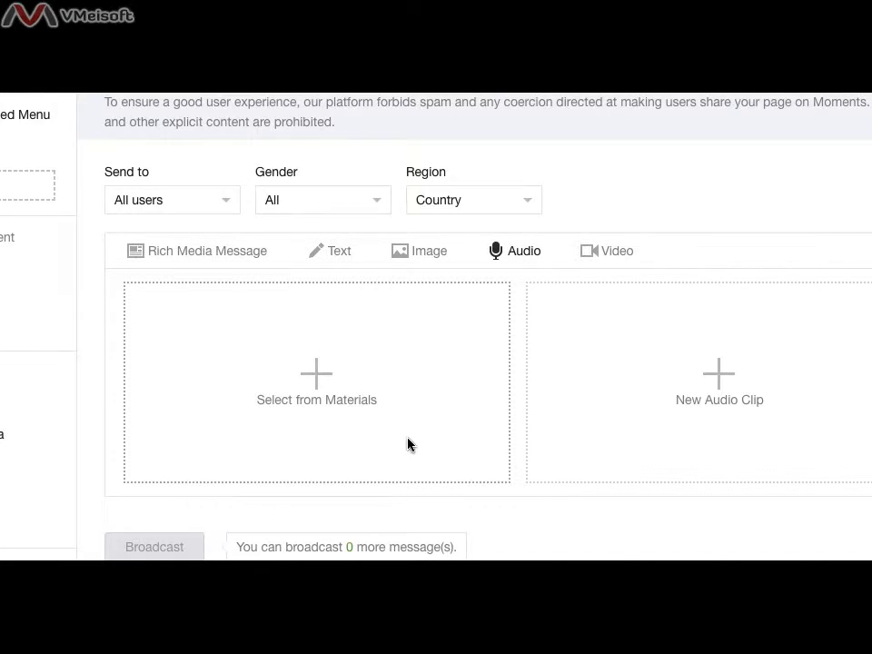
{"action": "scroll", "scroll_direction": "down", "scroll_amount": 3}
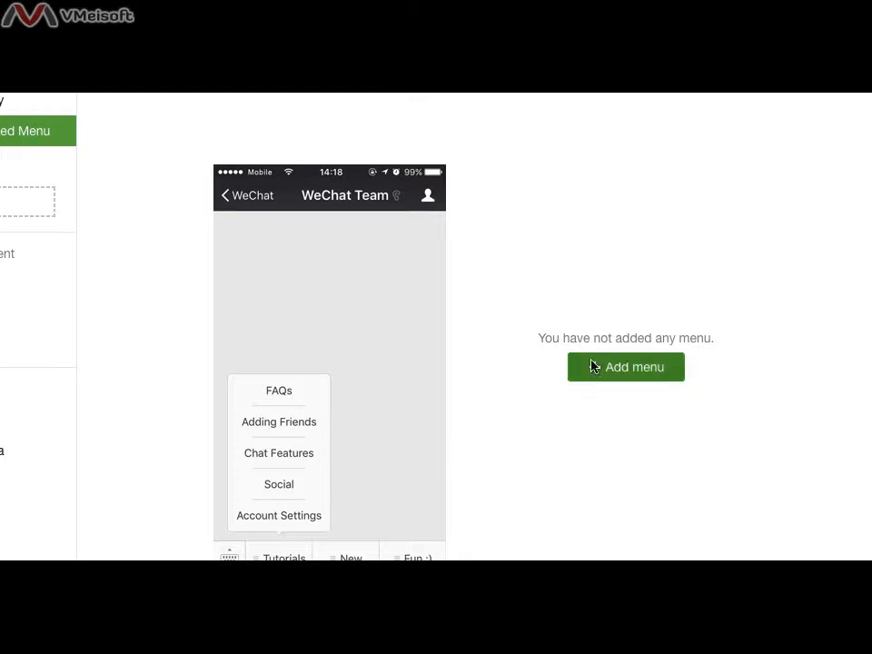
Add a menu named 'Gender' whose reply is the saved Rabbit article.
{"action": "left_click", "coordinate": [625, 367]}
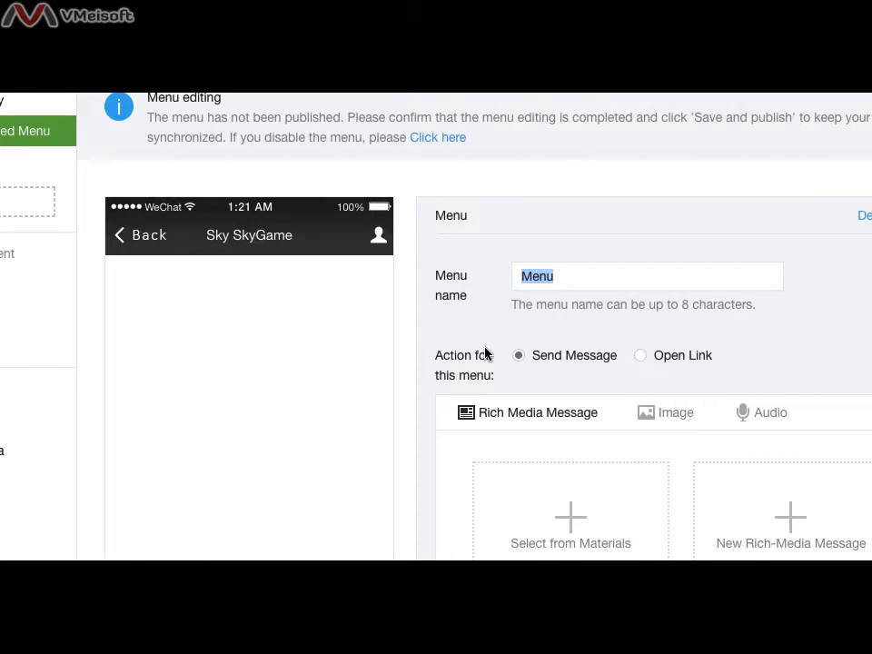
{"action": "scroll", "scroll_direction": "down", "scroll_amount": 3}
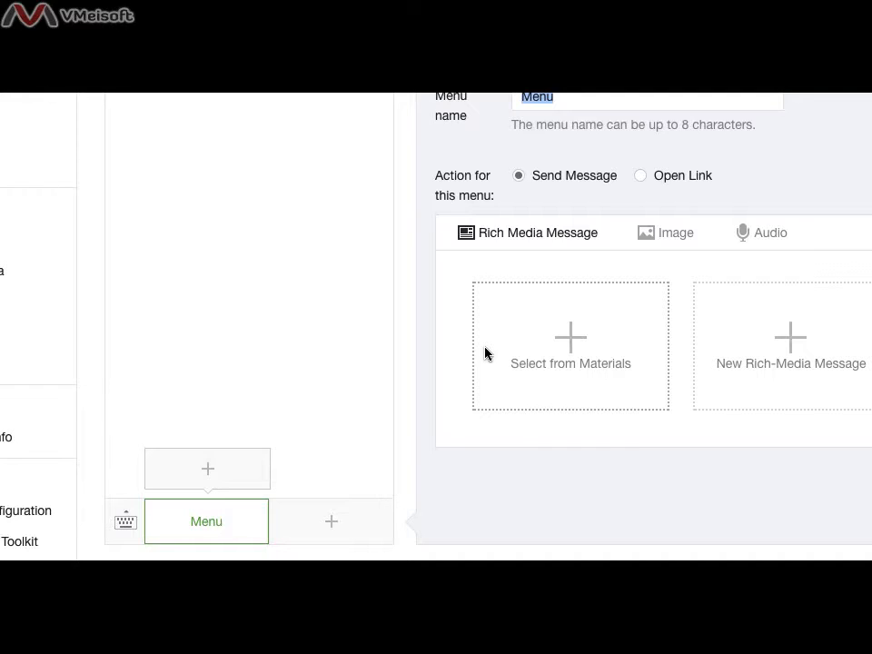
{"action": "type", "text": "Gender"}
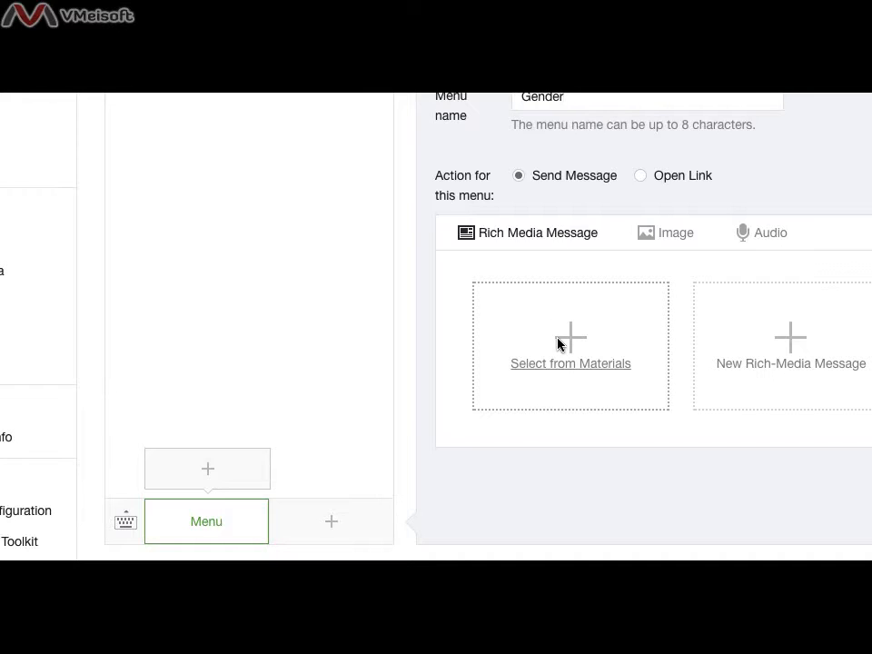
{"action": "left_click", "coordinate": [570, 364]}
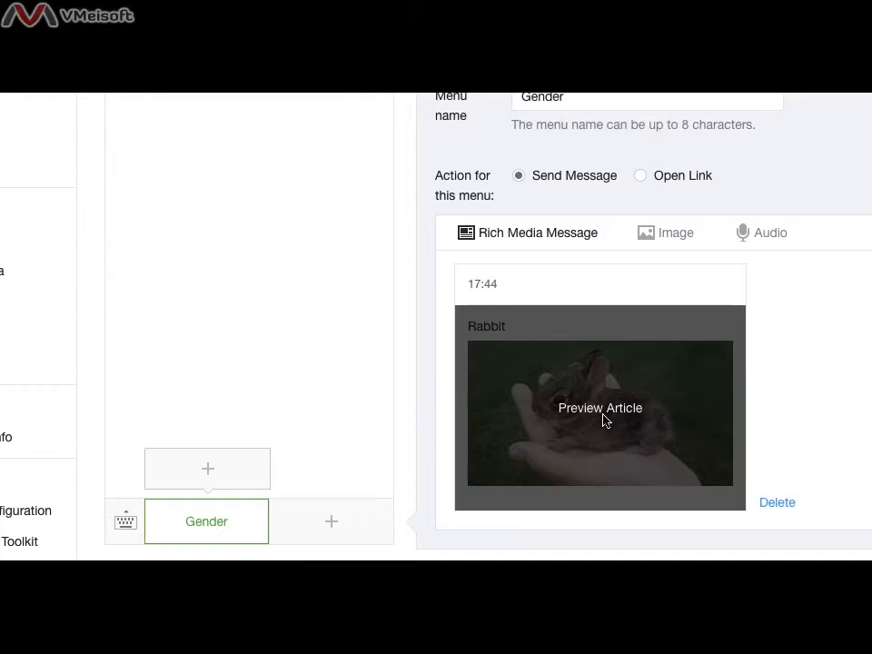
{"action": "mouse_move", "coordinate": [206, 522]}
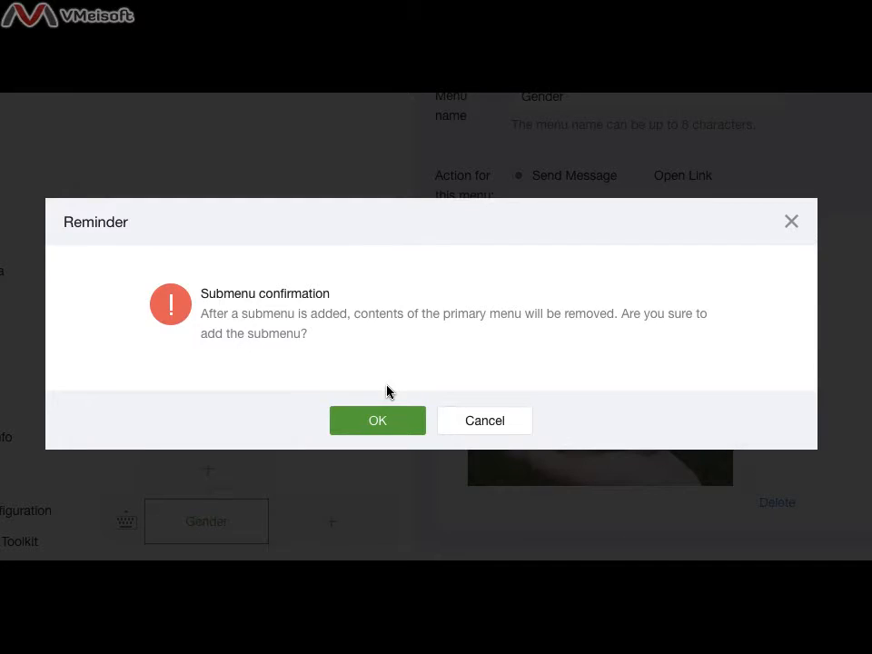
Confirm adding submenus and name them 'Male rabbit' and 'Female rabbit'.
{"action": "left_click", "coordinate": [377, 419]}
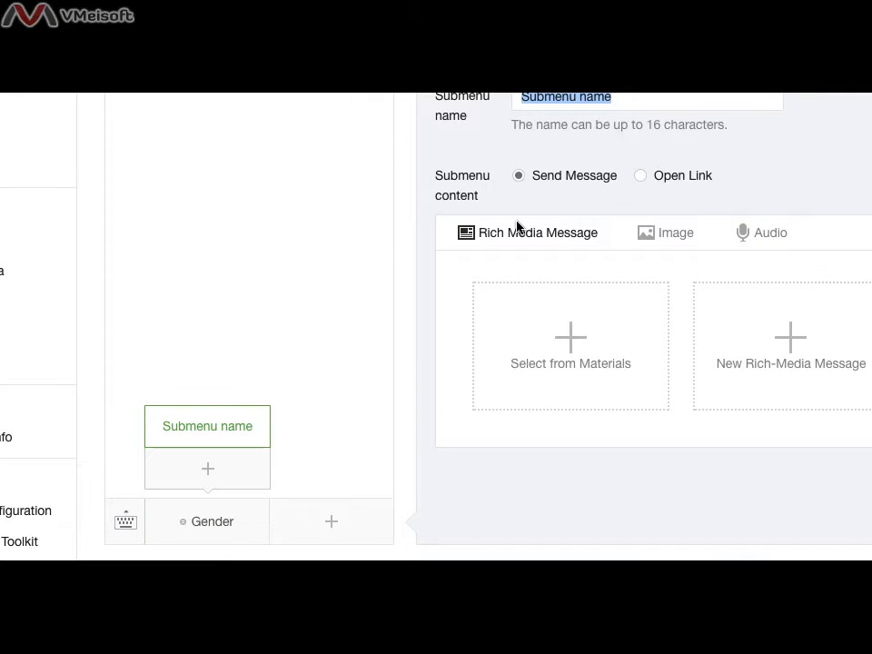
{"action": "type", "text": "Male n"}
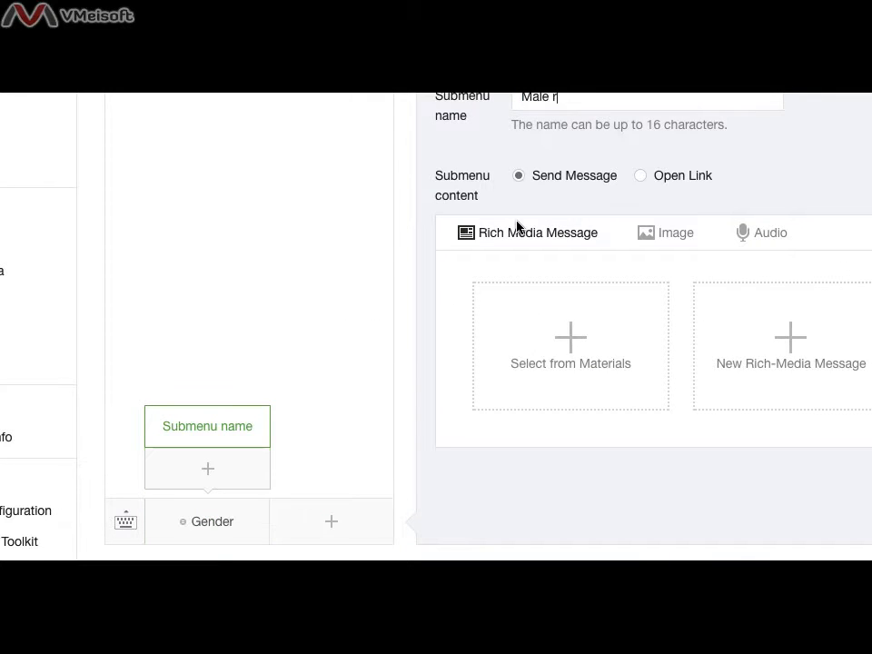
{"action": "type", "text": "abbit"}
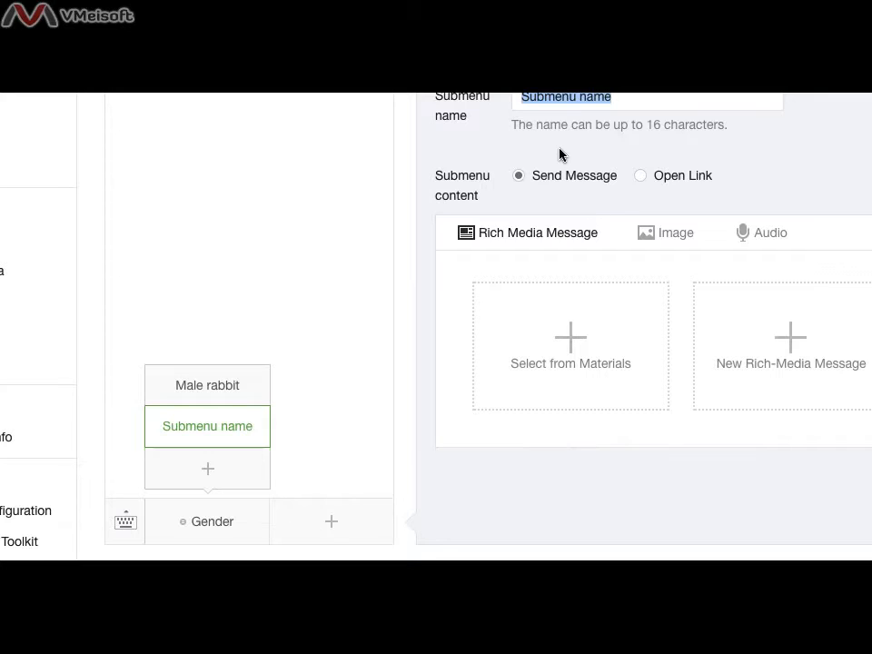
{"action": "type", "text": "Femaln"}
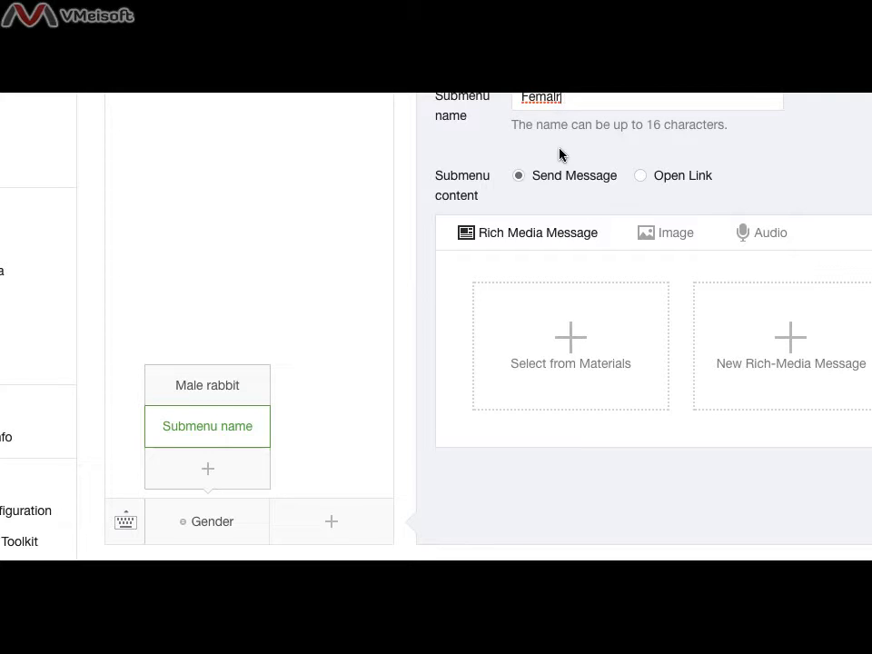
{"action": "type", "text": "Female rabbit"}
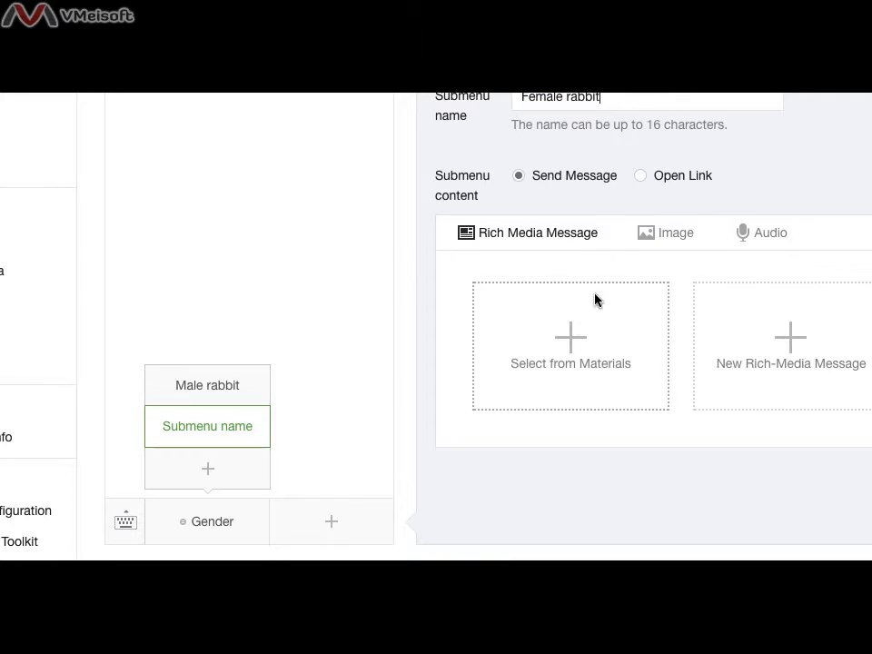
{"action": "left_click", "coordinate": [570, 345]}
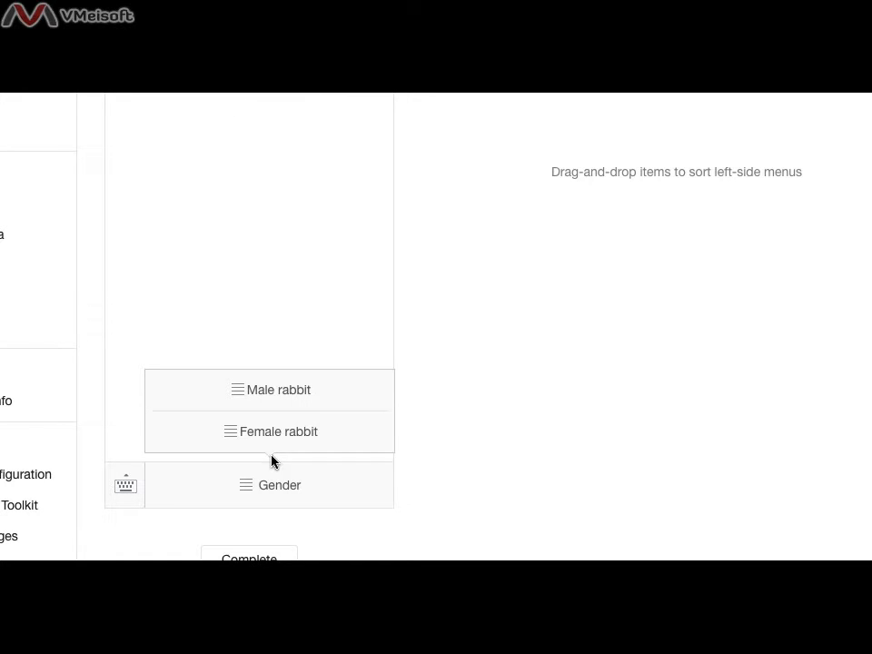
Finish sorting and return to editing the Female rabbit submenu.
{"action": "left_click", "coordinate": [279, 432]}
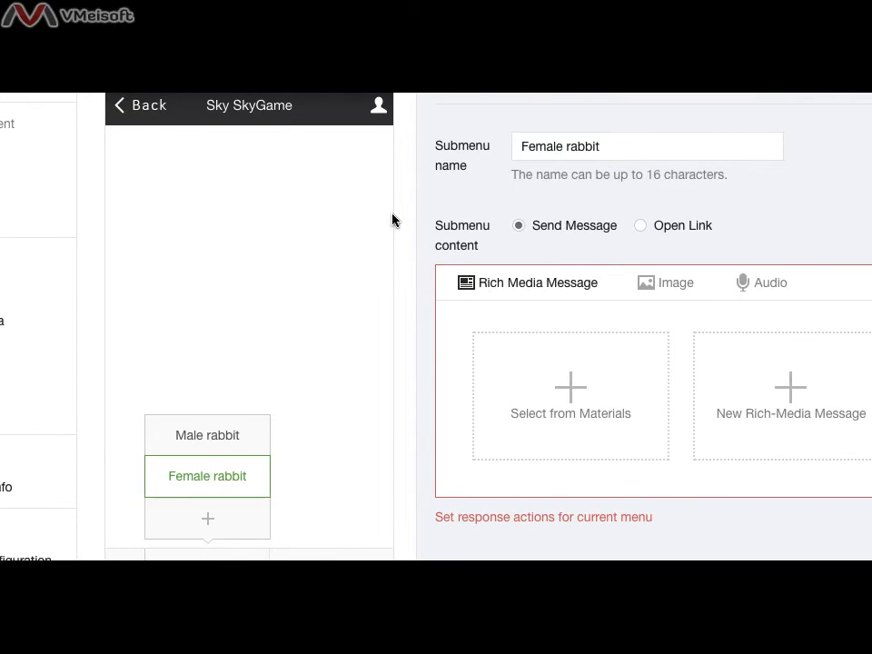
Set Rabbit as Female rabbit's reply and confirm releasing the menu.
{"action": "scroll", "scroll_direction": "down", "scroll_amount": 3}
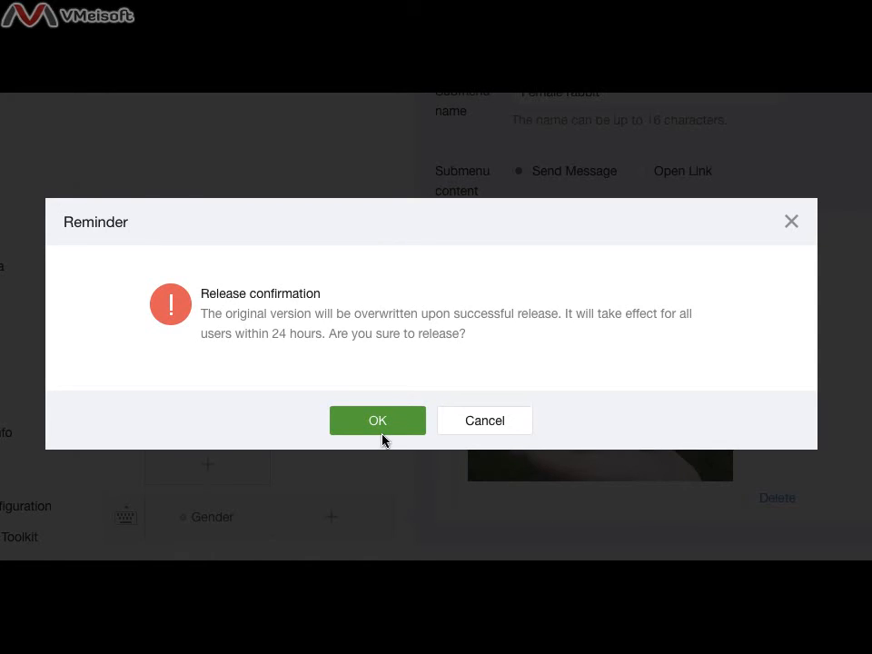
{"action": "left_click", "coordinate": [377, 419]}
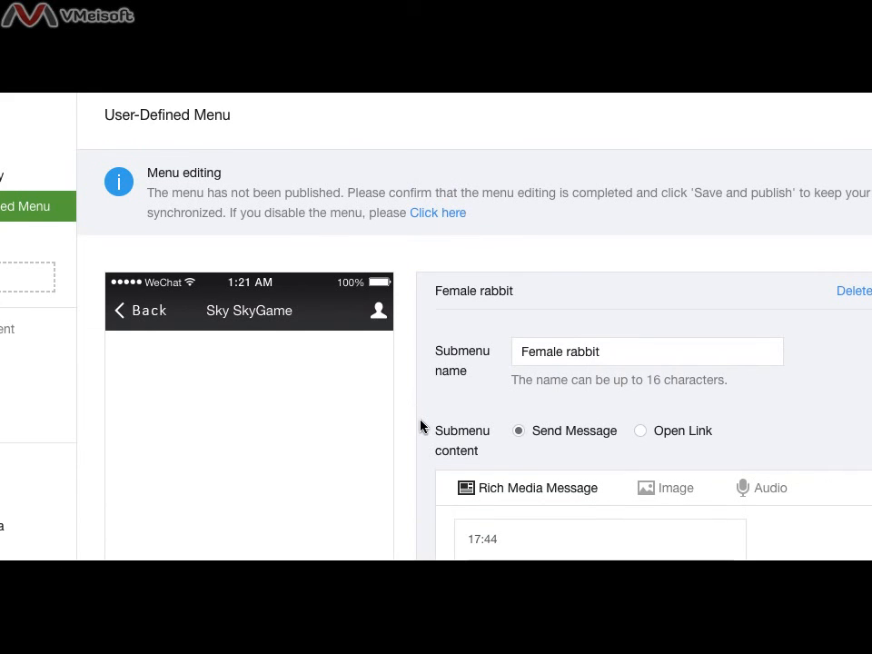